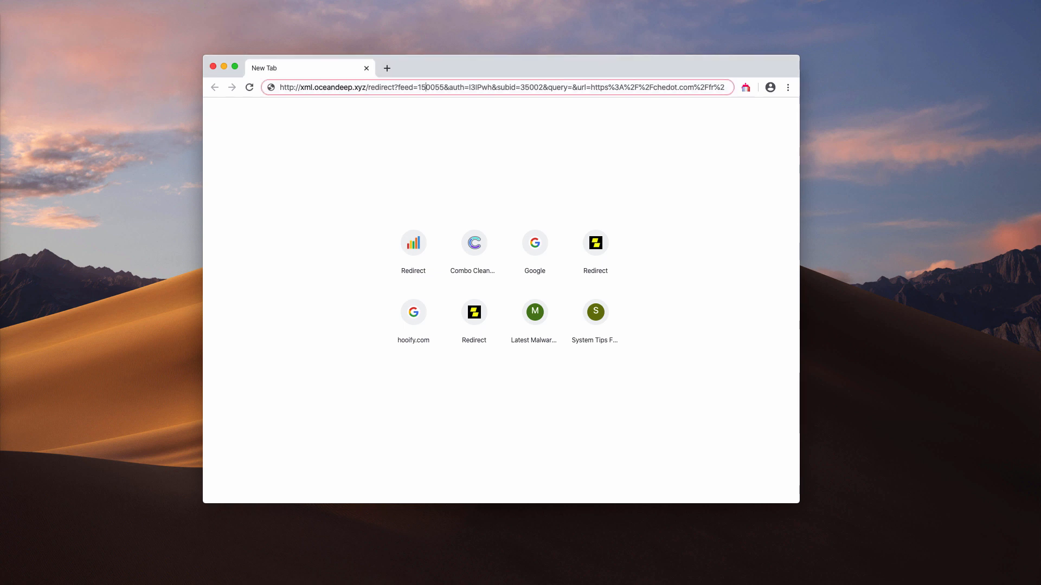
{"action": "mouse_move", "coordinate": [444, 131]}
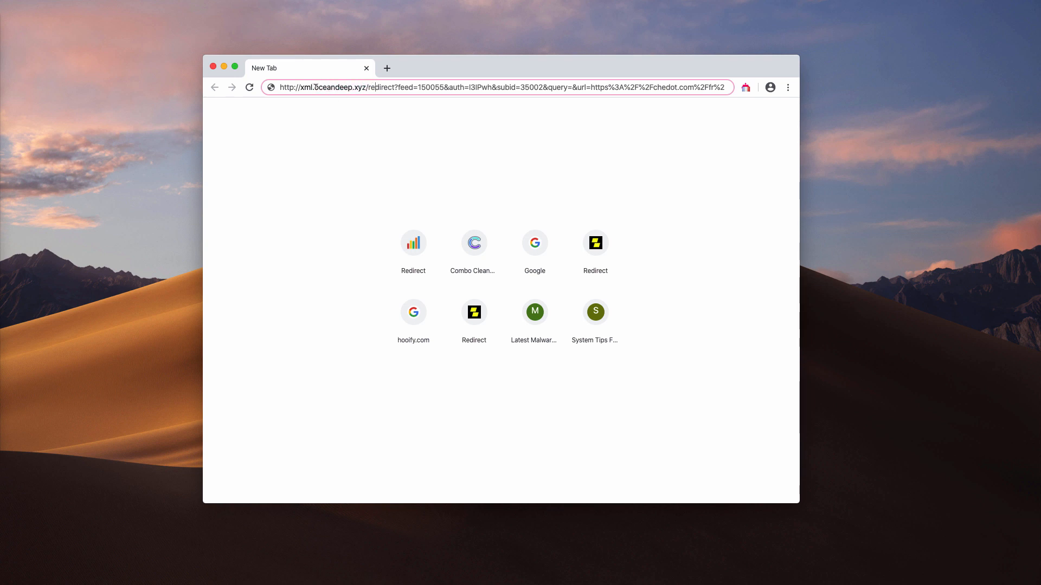
Highlight words of the hijacked redirect address in Chrome's address bar
{"action": "double_click", "coordinate": [305, 87]}
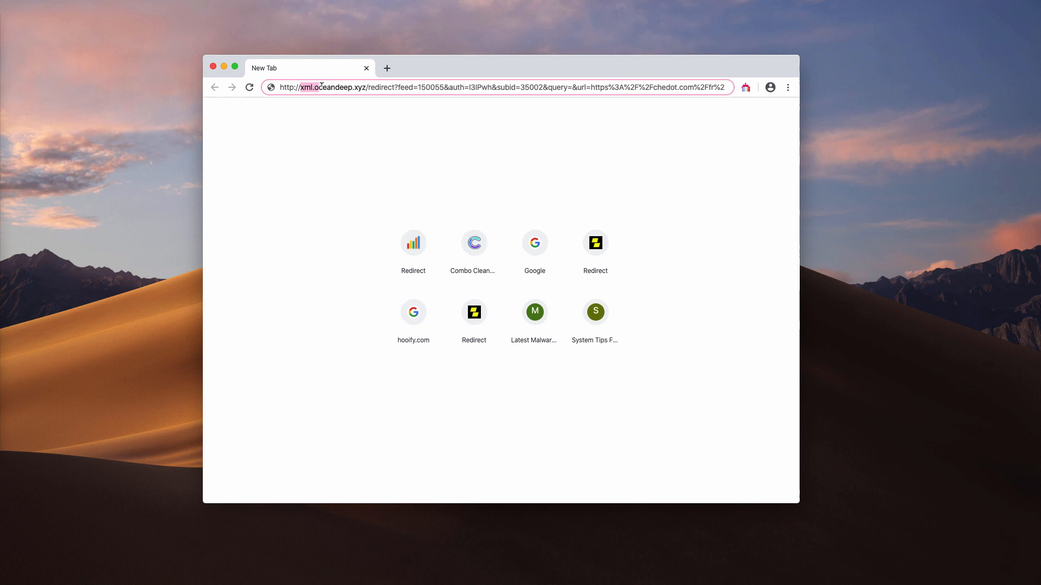
{"action": "left_click", "coordinate": [379, 87]}
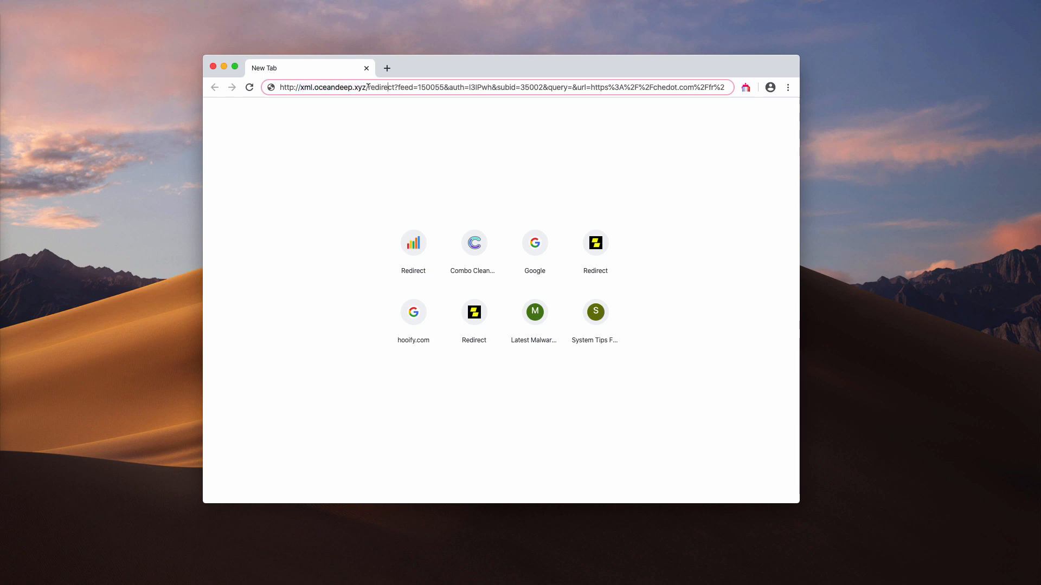
{"action": "double_click", "coordinate": [331, 87]}
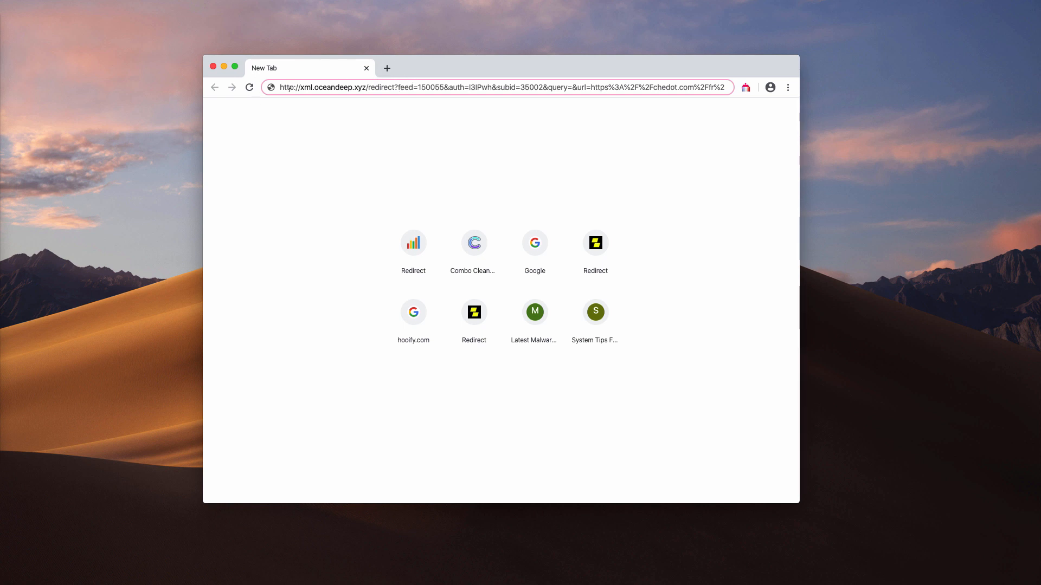
{"action": "double_click", "coordinate": [332, 87]}
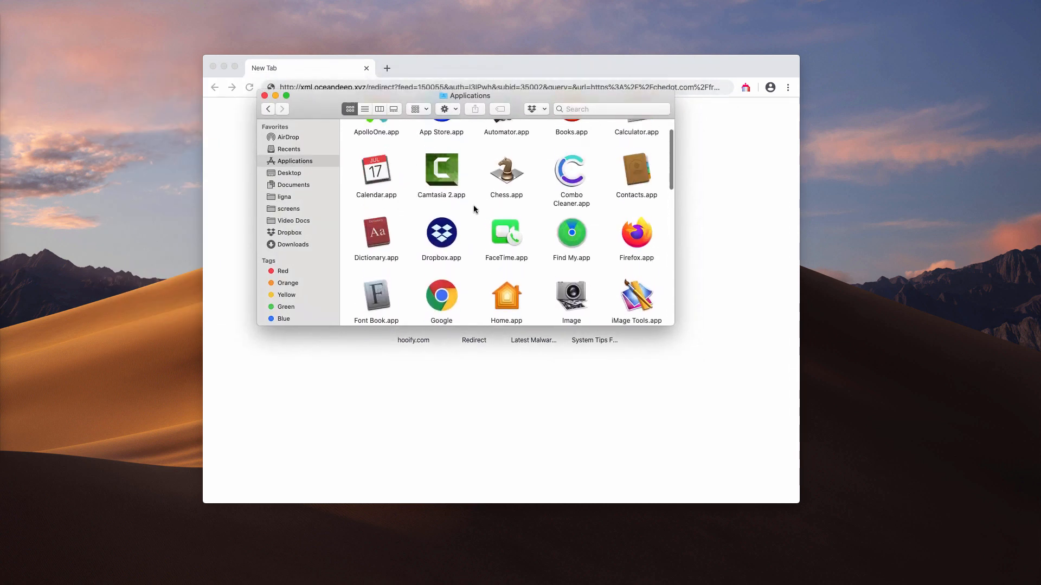
Scroll through the installed apps, then close the Applications folder window
{"action": "scroll", "scroll_direction": "down", "scroll_amount": 3}
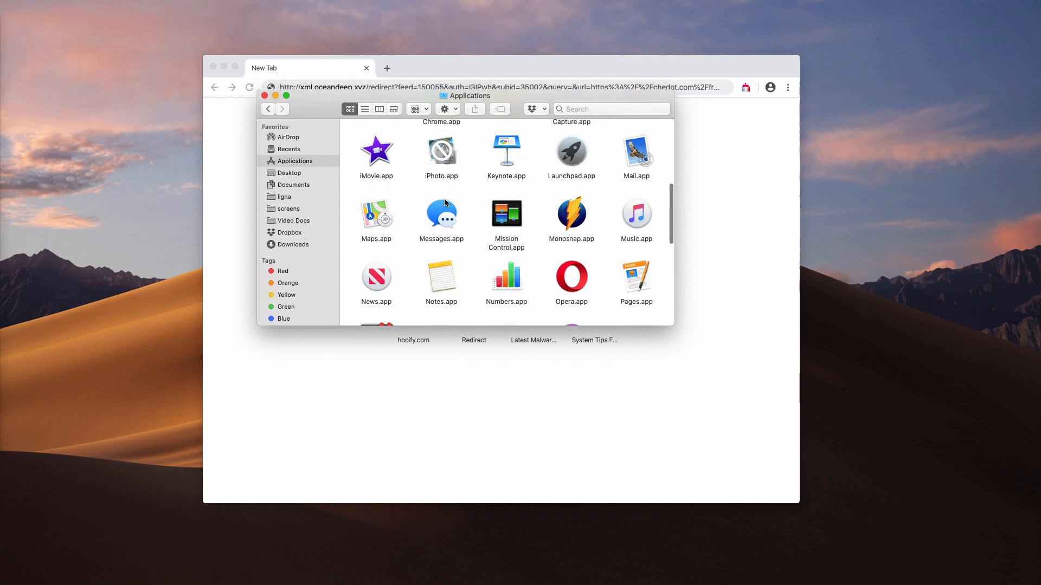
{"action": "scroll", "scroll_direction": "down", "scroll_amount": 3}
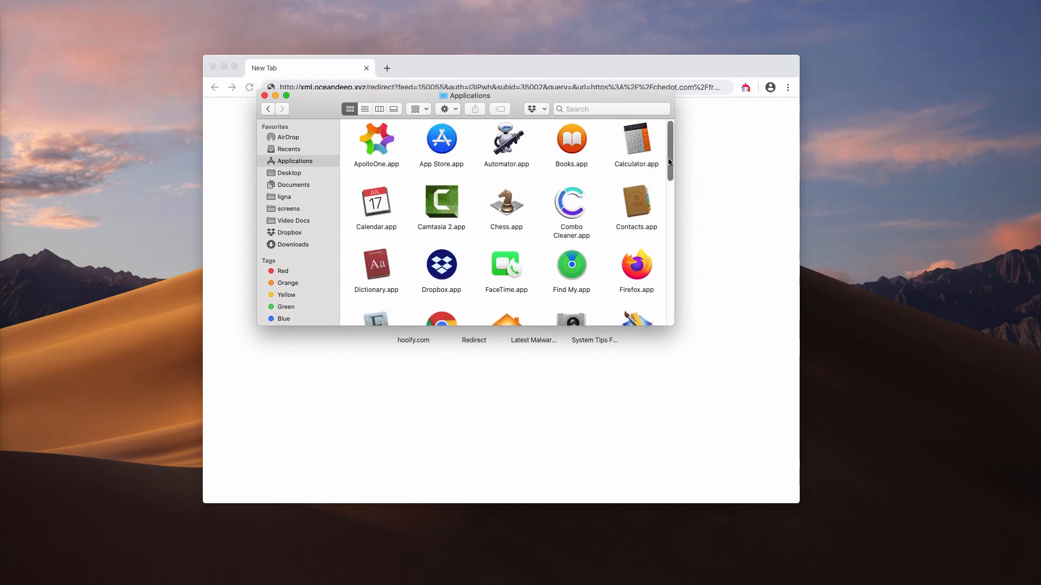
{"action": "scroll", "scroll_direction": "down", "scroll_amount": 3}
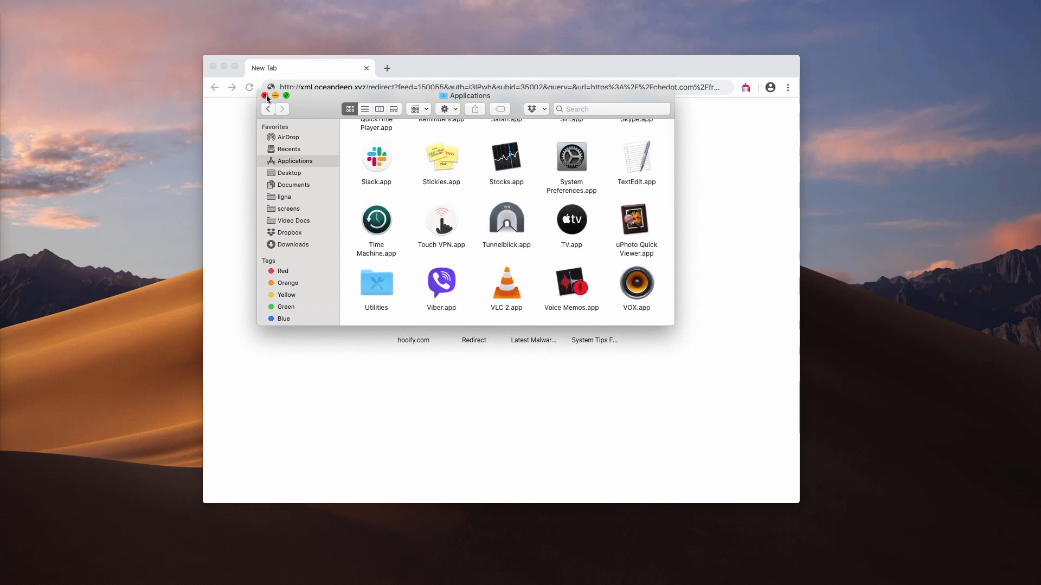
{"action": "left_click", "coordinate": [266, 95]}
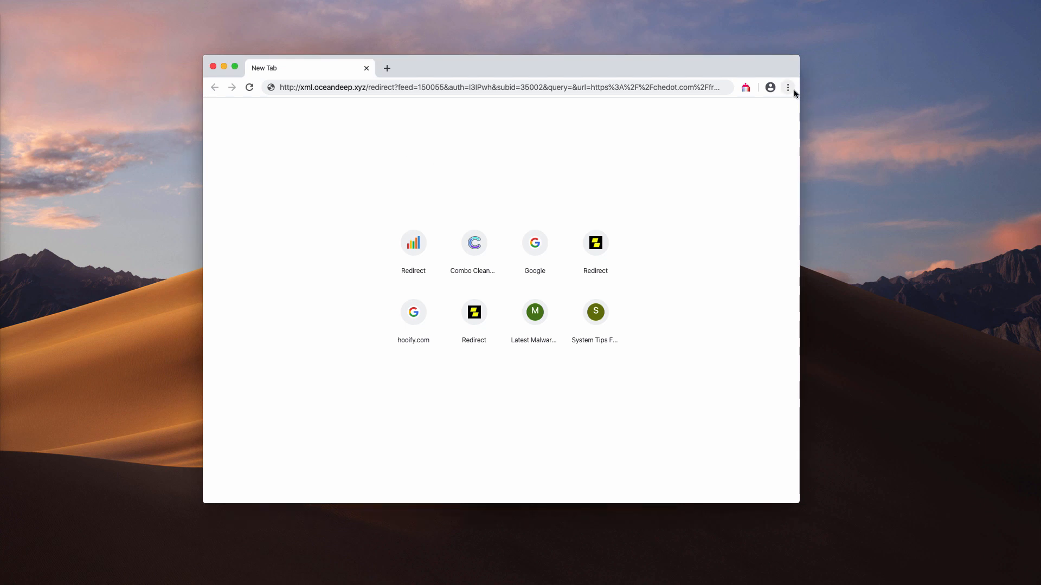
Open Chrome's Extensions page from the menu and scroll the installed extensions list
{"action": "left_click", "coordinate": [787, 87]}
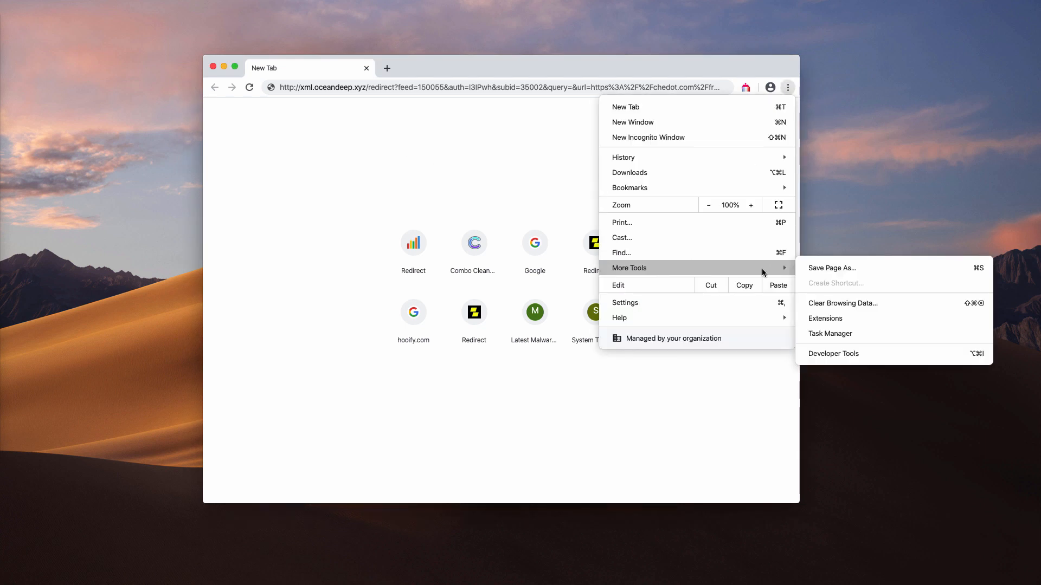
{"action": "left_click", "coordinate": [824, 319]}
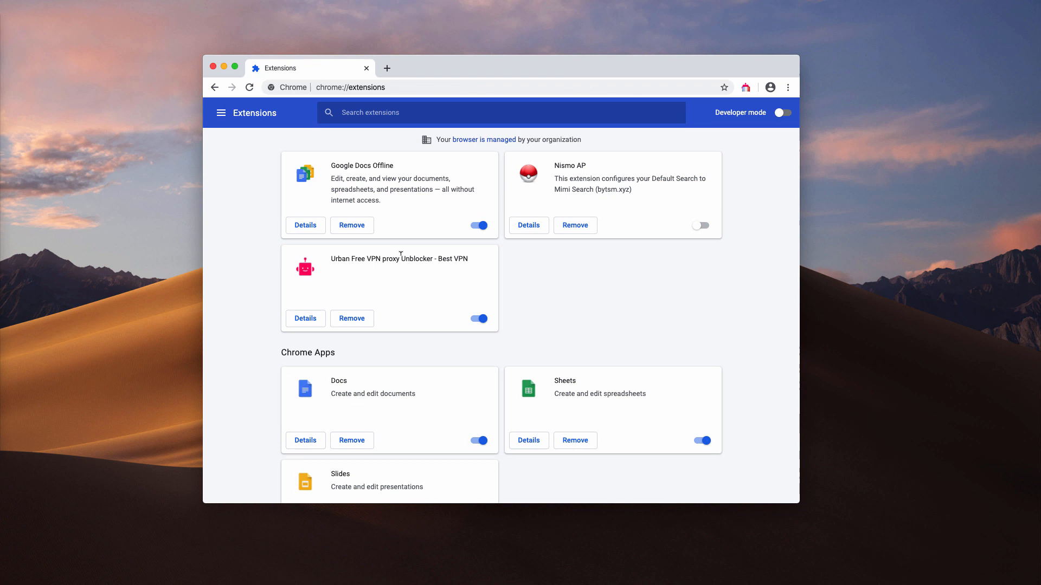
{"action": "scroll", "scroll_direction": "down", "scroll_amount": 3}
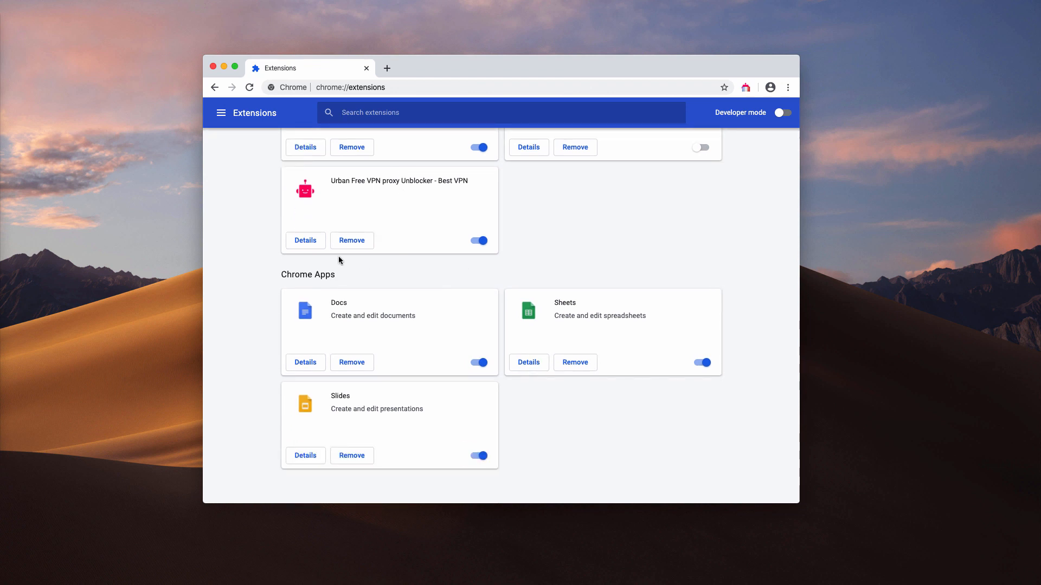
{"action": "mouse_move", "coordinate": [509, 395]}
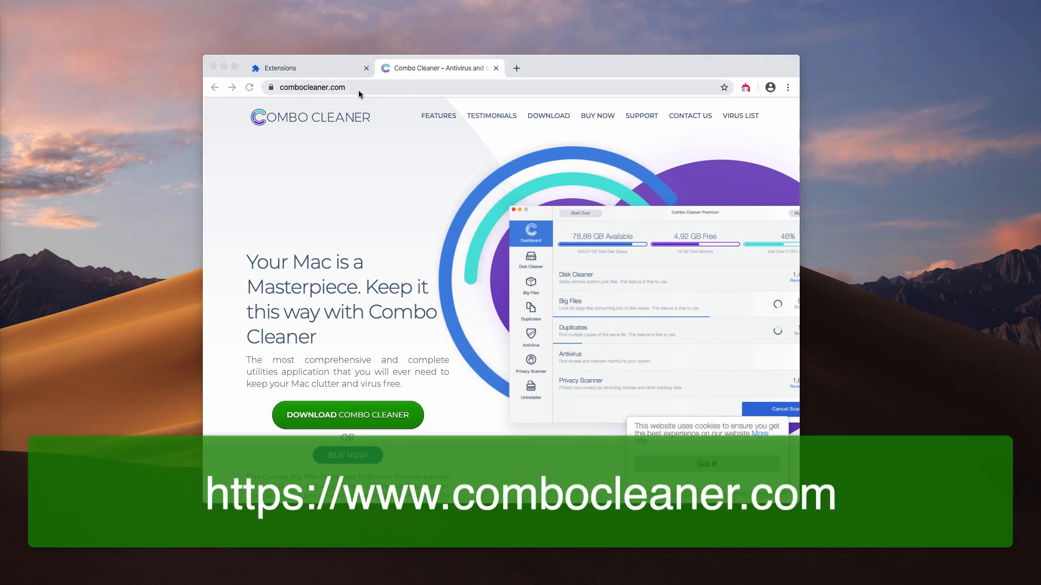
Launch the Combo Cleaner app from the combocleaner.com tab
{"action": "left_click", "coordinate": [312, 87]}
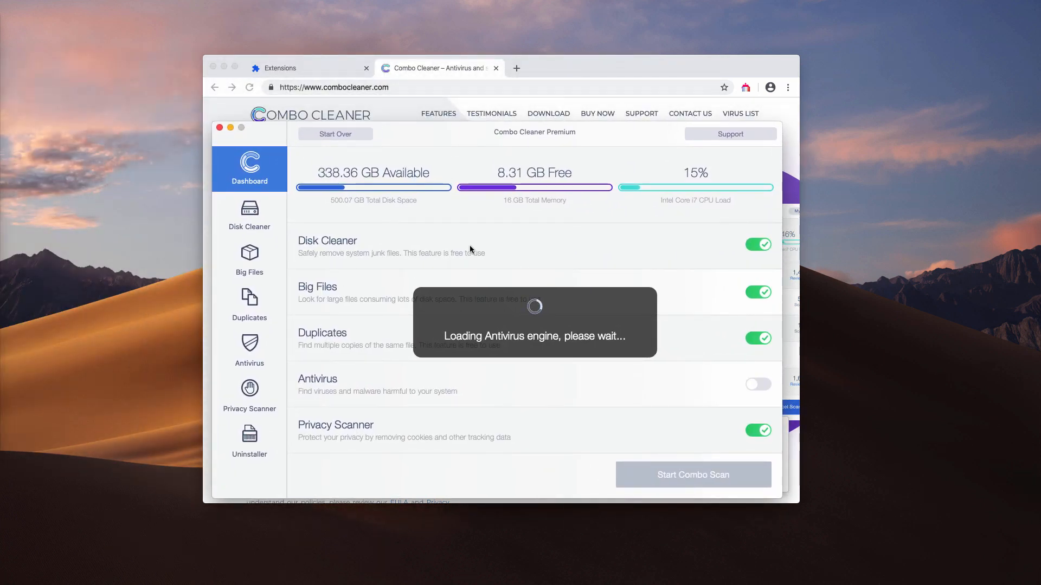
Open Antivirus, preview Full and Quick Scan, then select Custom Scan
{"action": "left_click", "coordinate": [248, 352]}
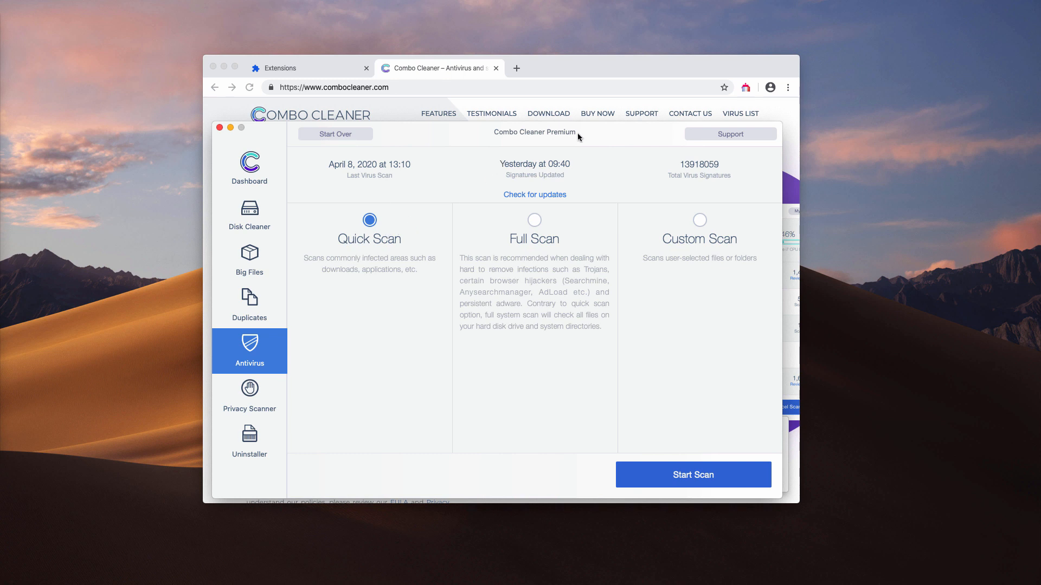
{"action": "mouse_move", "coordinate": [521, 227]}
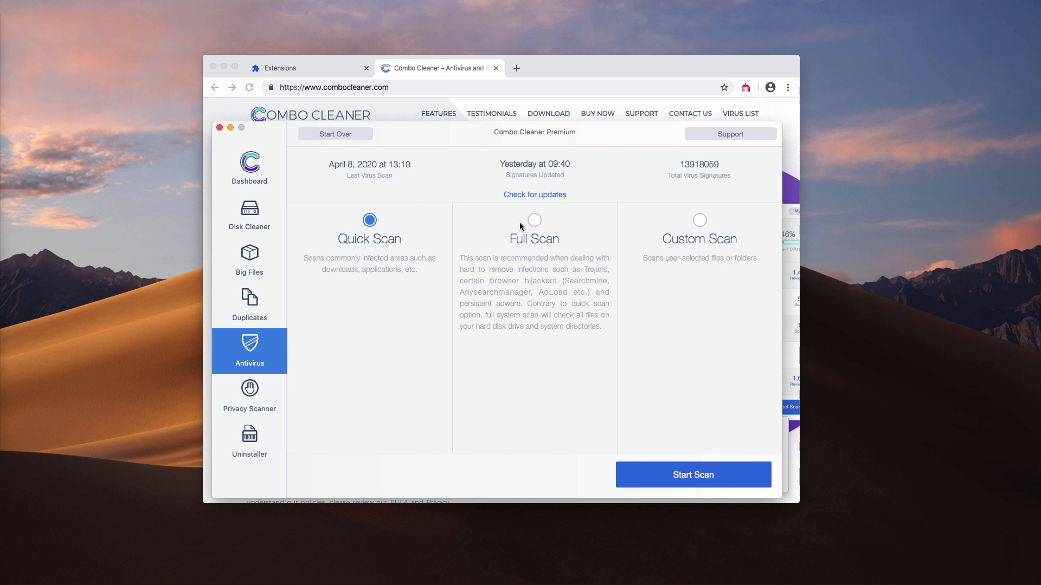
{"action": "left_click", "coordinate": [533, 219]}
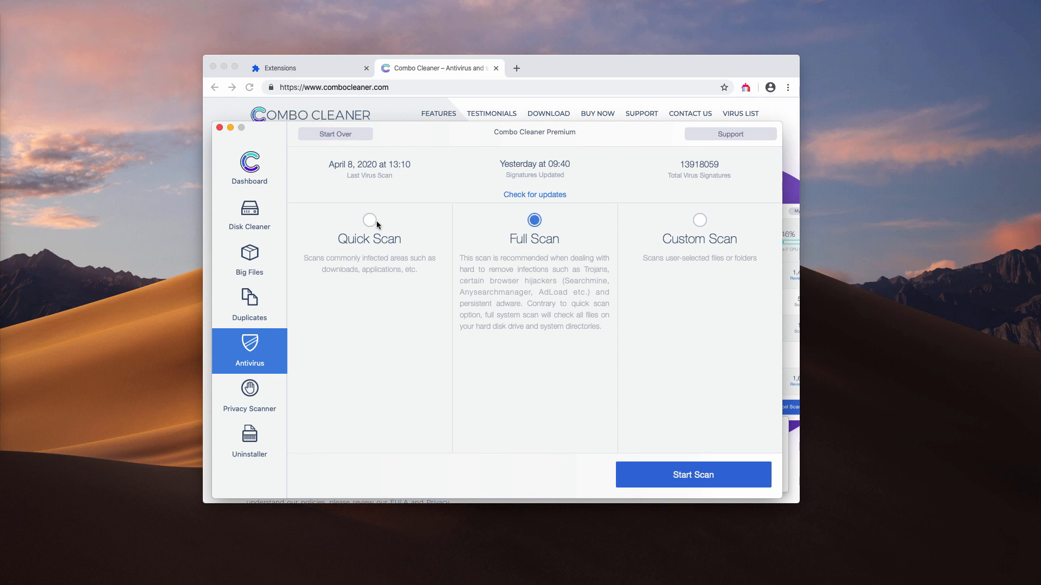
{"action": "mouse_move", "coordinate": [590, 240]}
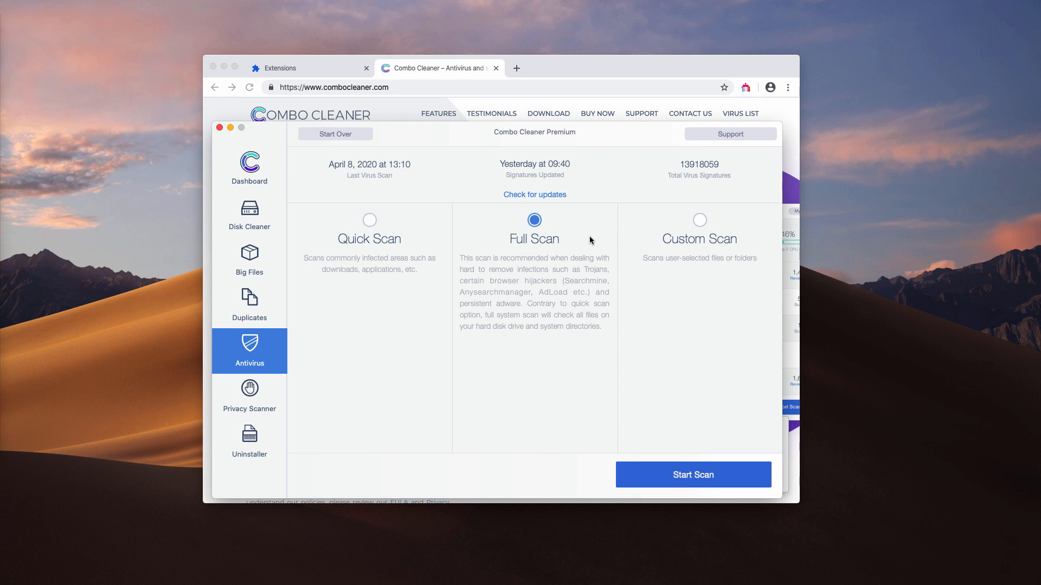
{"action": "left_click", "coordinate": [369, 219]}
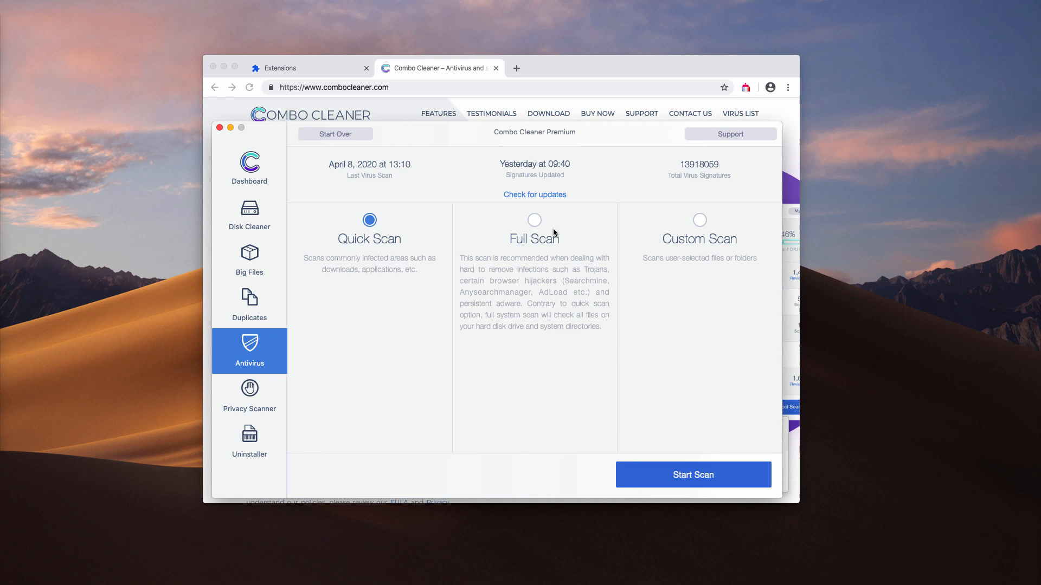
{"action": "left_click", "coordinate": [698, 220]}
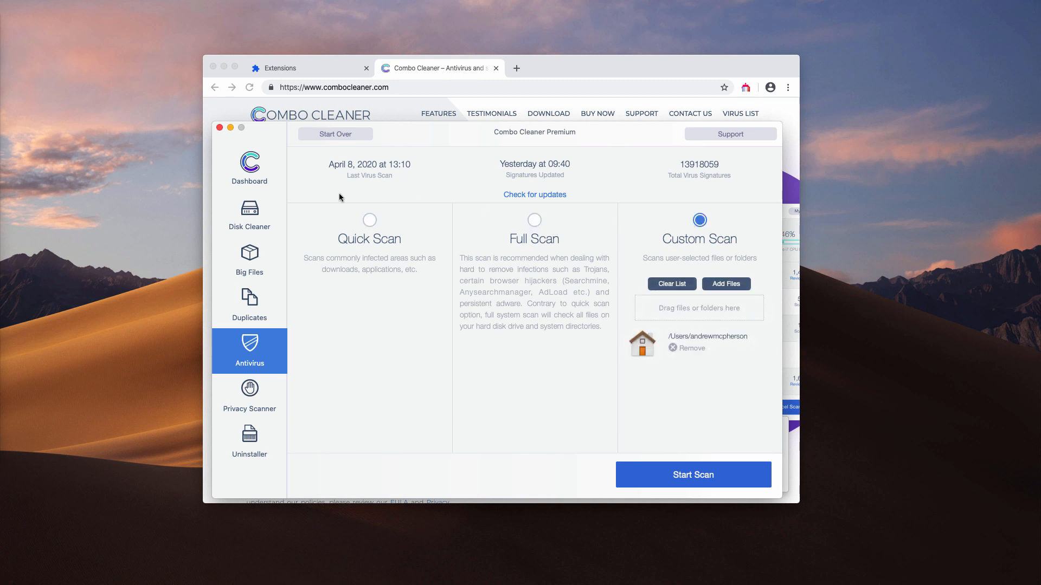
Run a Combo Scan from the Dashboard, finding 30 threats, 1.57 GB junk, 1.52 GB privacy data
{"action": "left_click", "coordinate": [249, 165]}
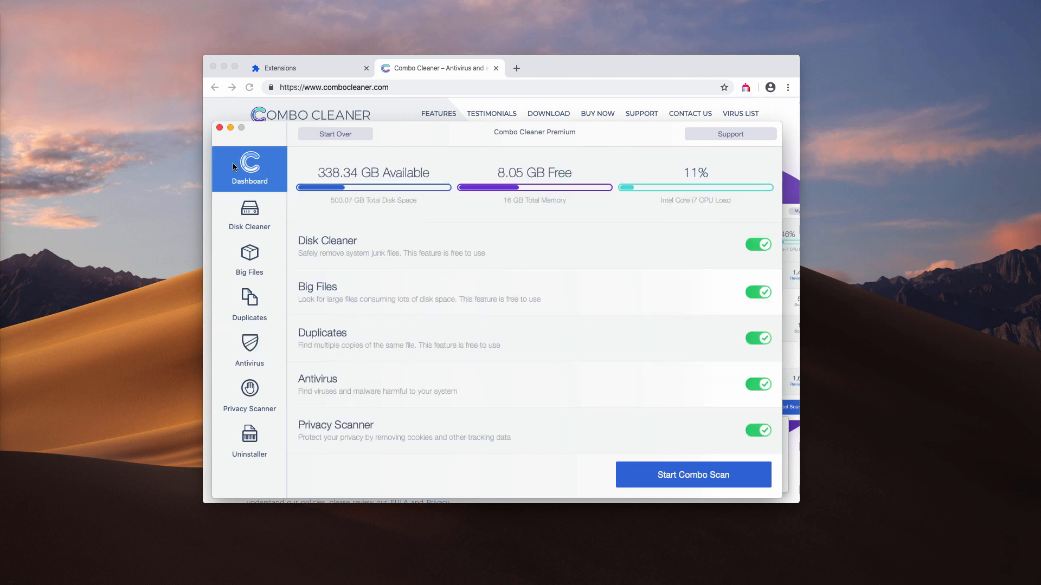
{"action": "left_click", "coordinate": [692, 475]}
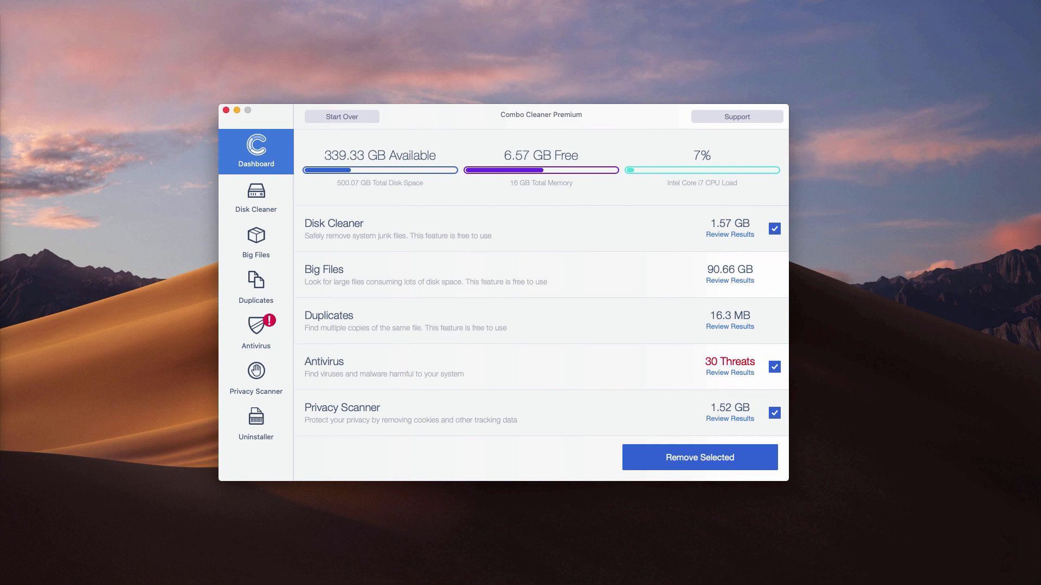
{"action": "mouse_move", "coordinate": [497, 115]}
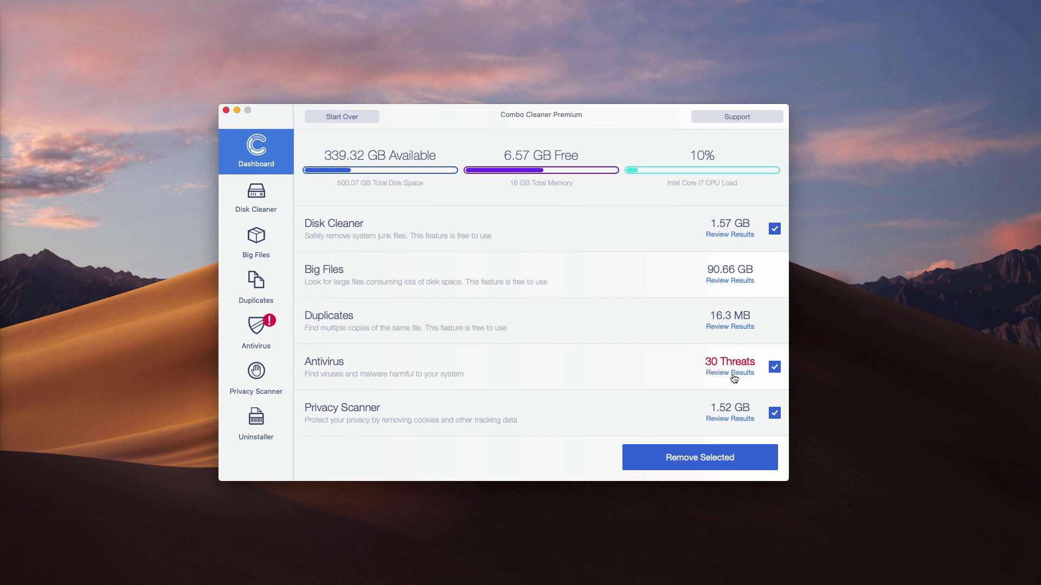
Review the Antivirus results listing 30 infected adware files in Downloads
{"action": "left_click", "coordinate": [729, 372]}
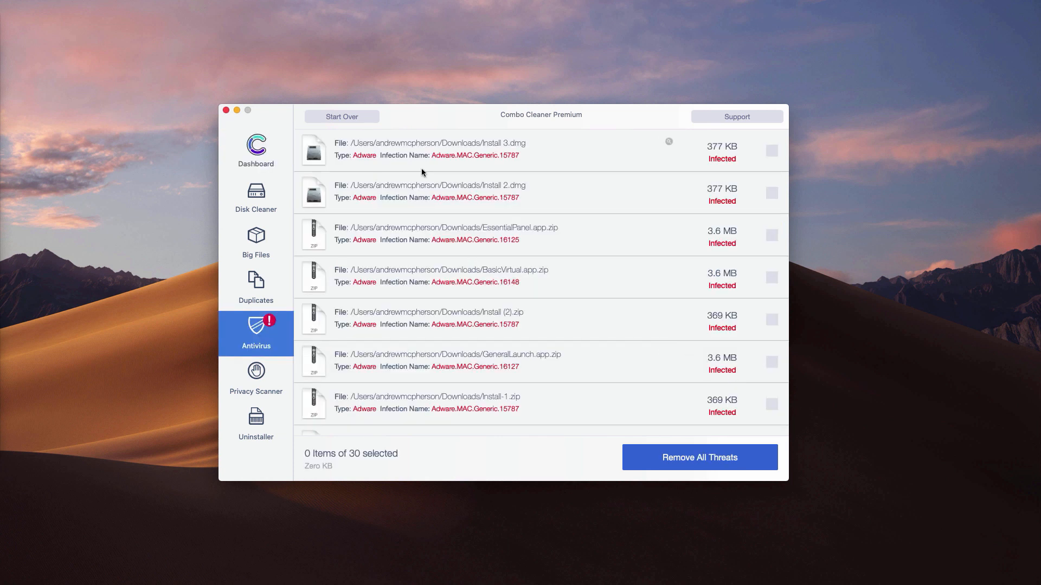
{"action": "mouse_move", "coordinate": [444, 160]}
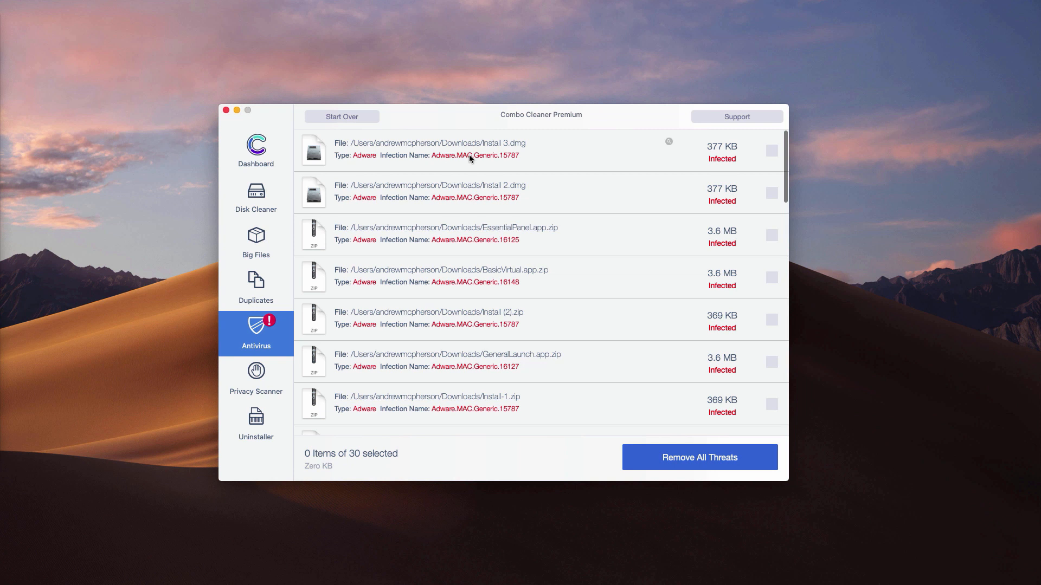
{"action": "mouse_move", "coordinate": [494, 162]}
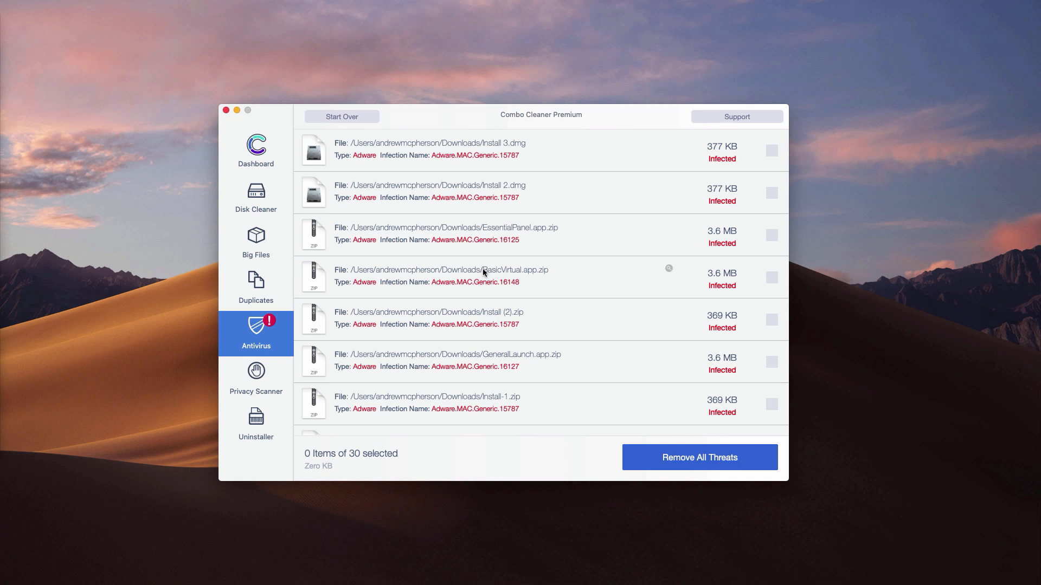
{"action": "mouse_move", "coordinate": [302, 242]}
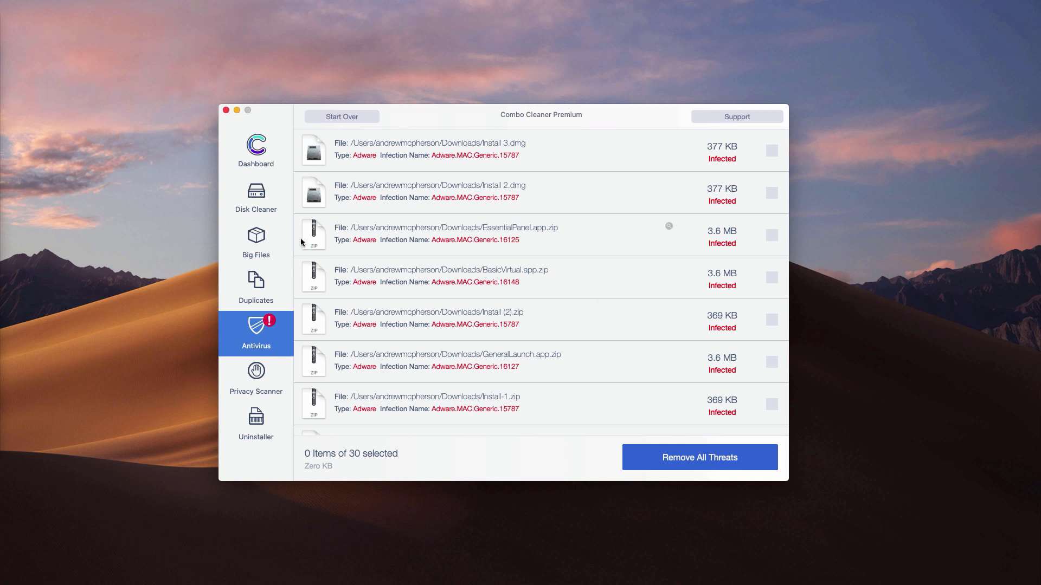